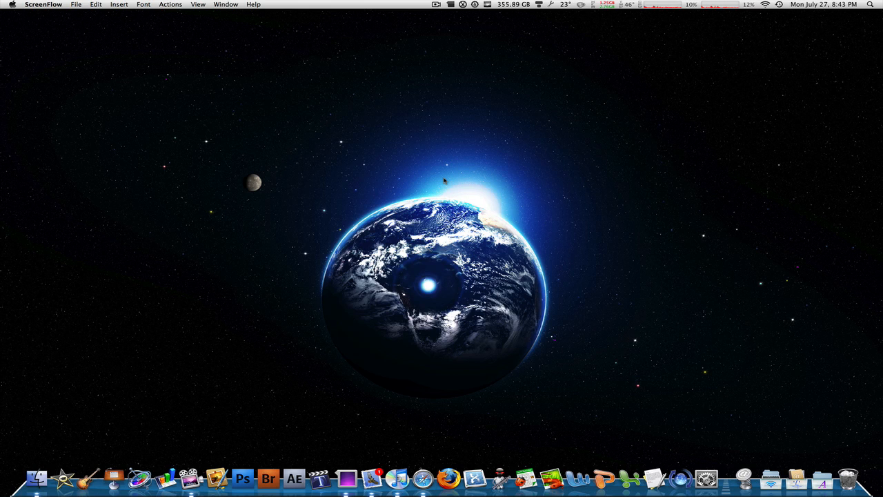
Launch System Preferences from the Dock and show the Energy Saver pane
left_click(704, 478)
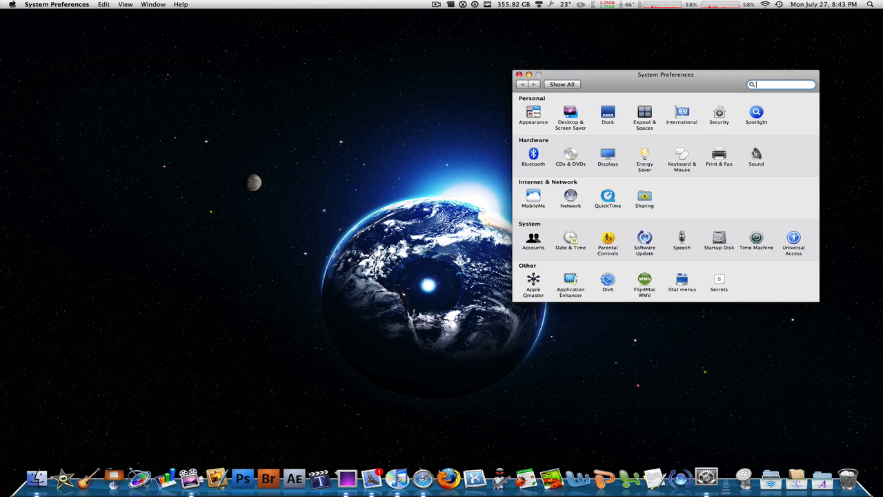
left_click(644, 158)
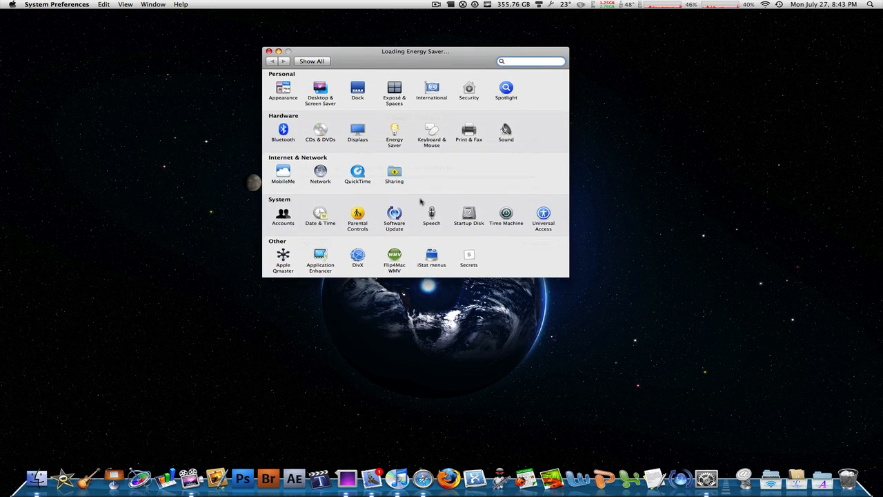
left_click(395, 132)
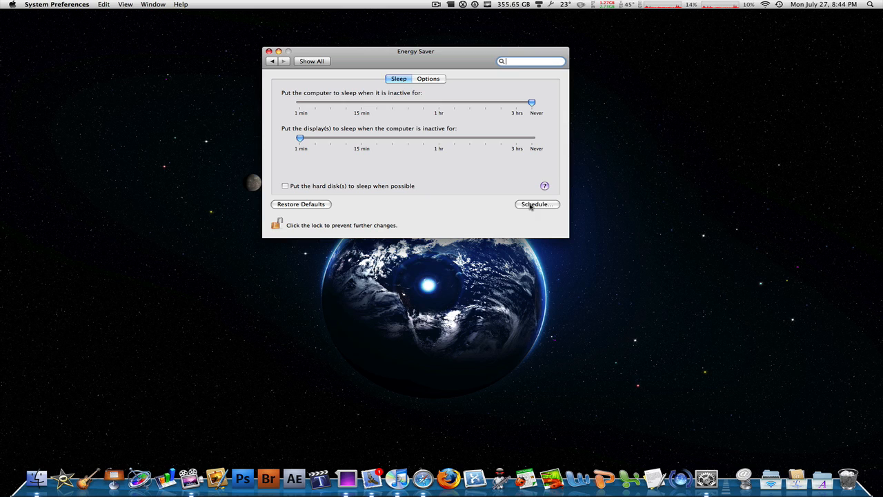
Bring up the Schedule sheet, toggling Start up or wake and Sleep but leaving both unchecked
left_click(537, 204)
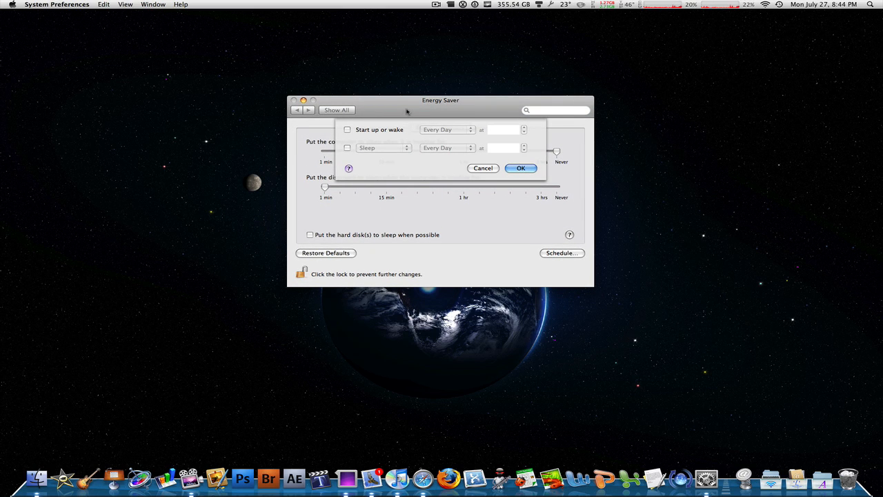
mouse_move(357, 136)
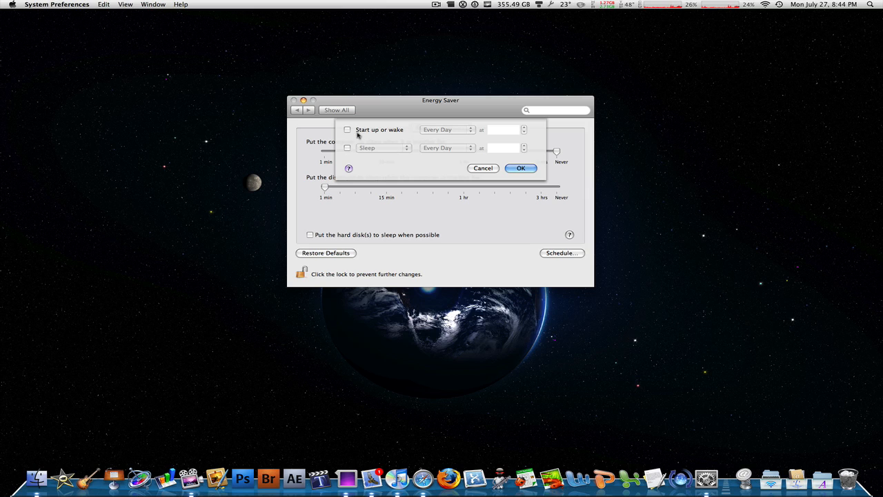
left_click(348, 130)
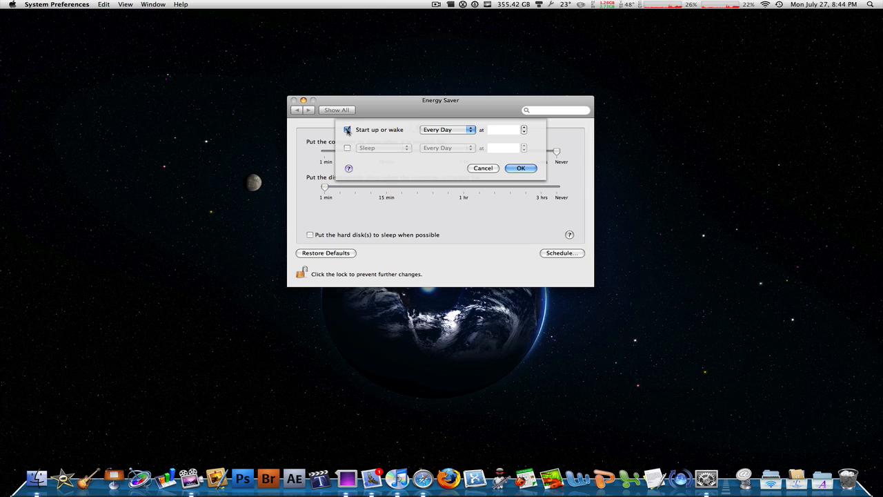
left_click(347, 146)
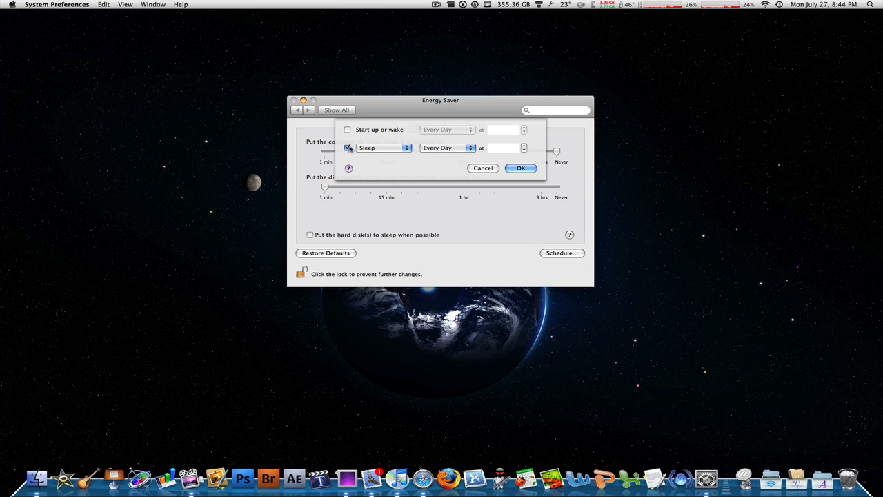
left_click(348, 147)
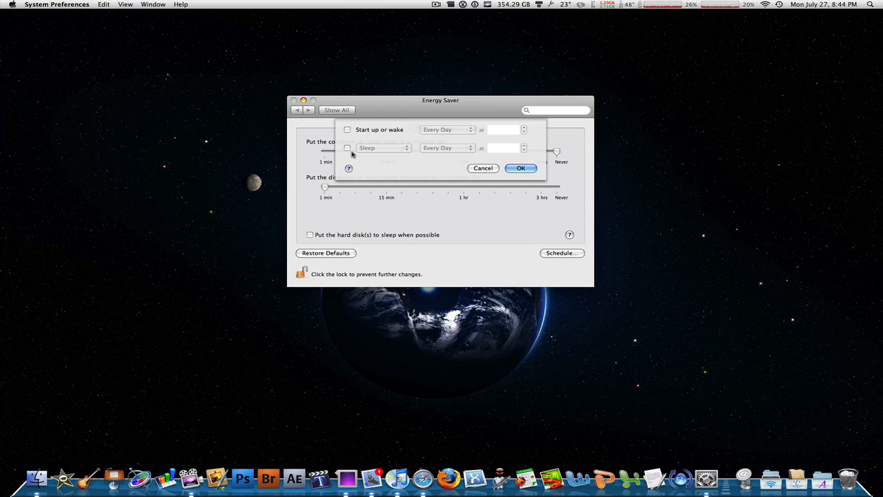
mouse_move(394, 121)
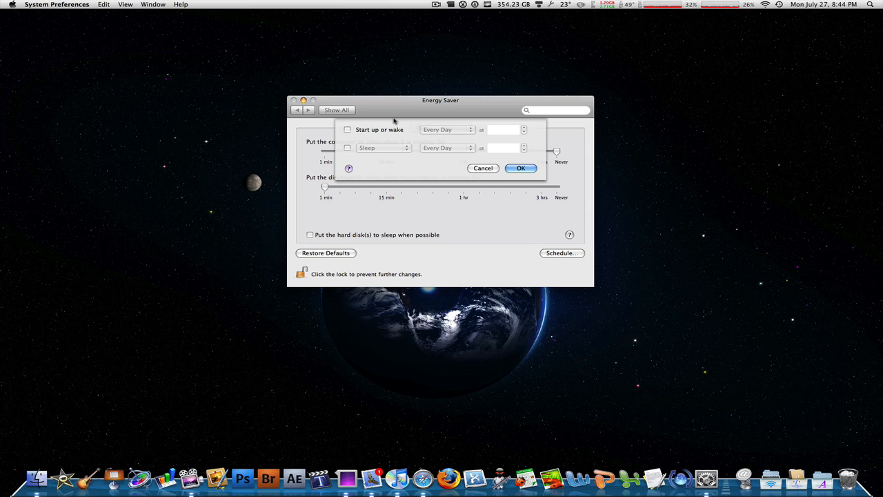
mouse_move(353, 151)
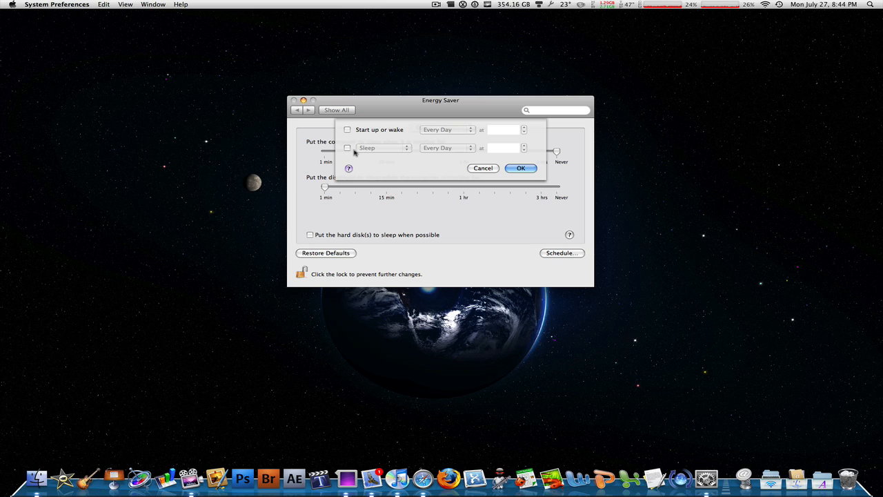
Enable a scheduled Sleep and set its day to Wednesday
left_click(348, 147)
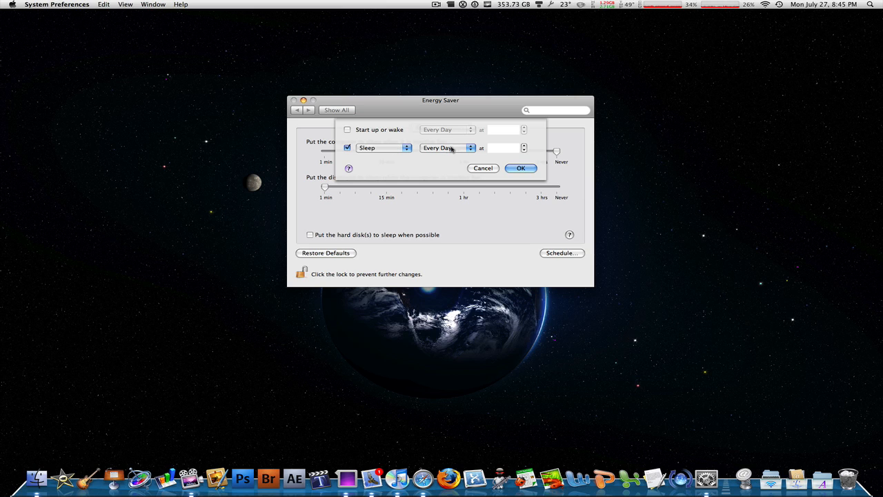
left_click(448, 146)
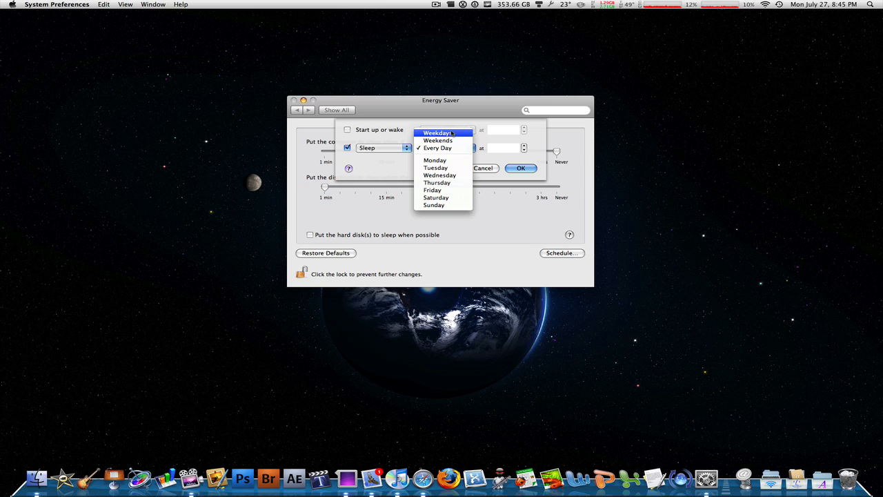
mouse_move(436, 168)
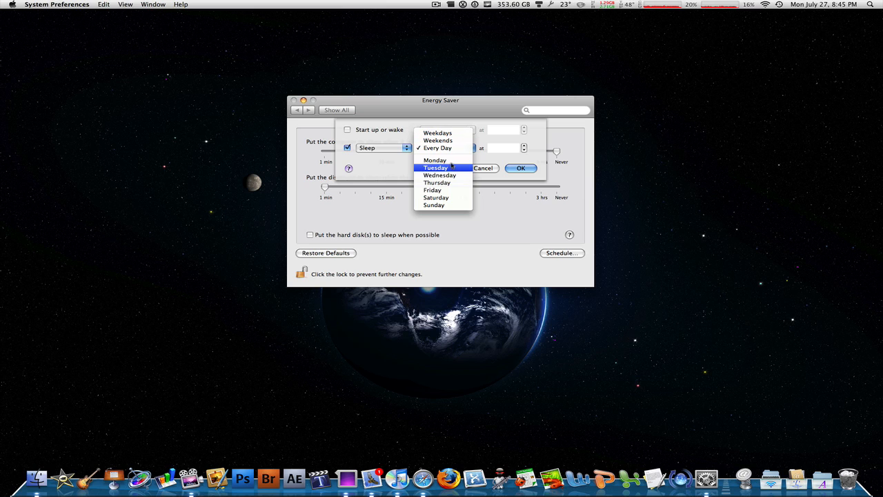
mouse_move(439, 174)
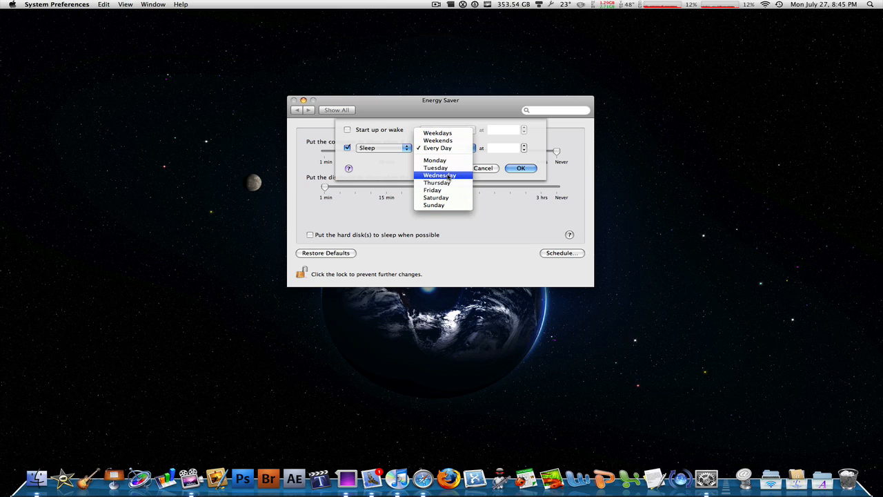
left_click(439, 174)
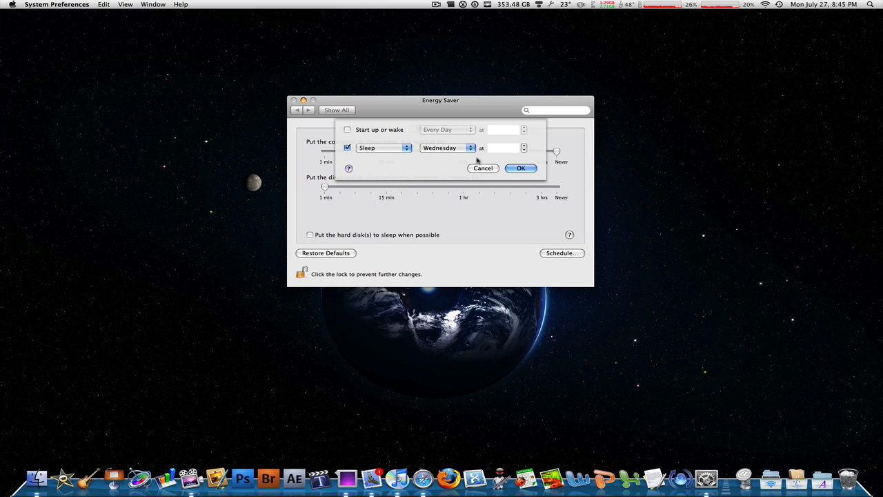
Cancel the schedule sheet and close System Preferences, returning to the desktop
left_click(504, 147)
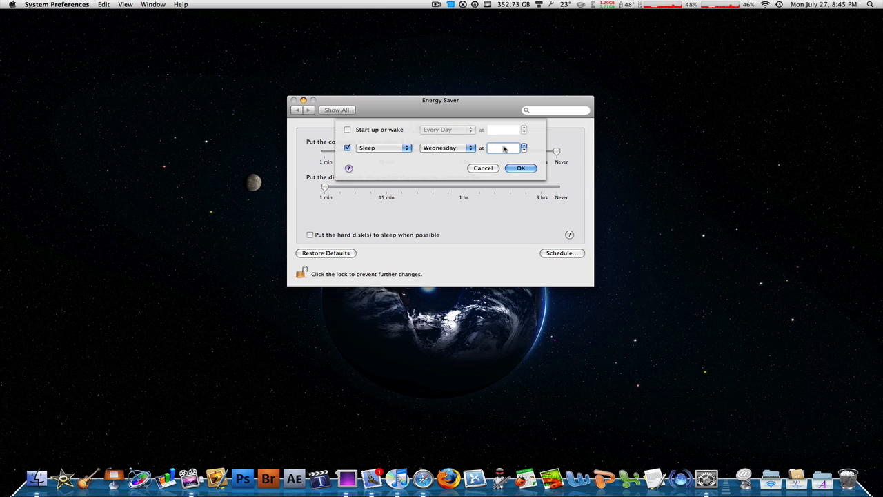
mouse_move(414, 160)
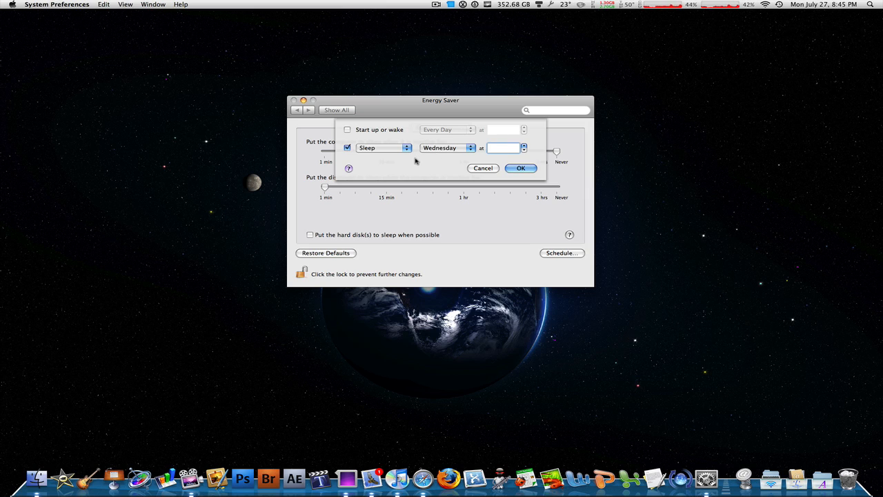
mouse_move(411, 167)
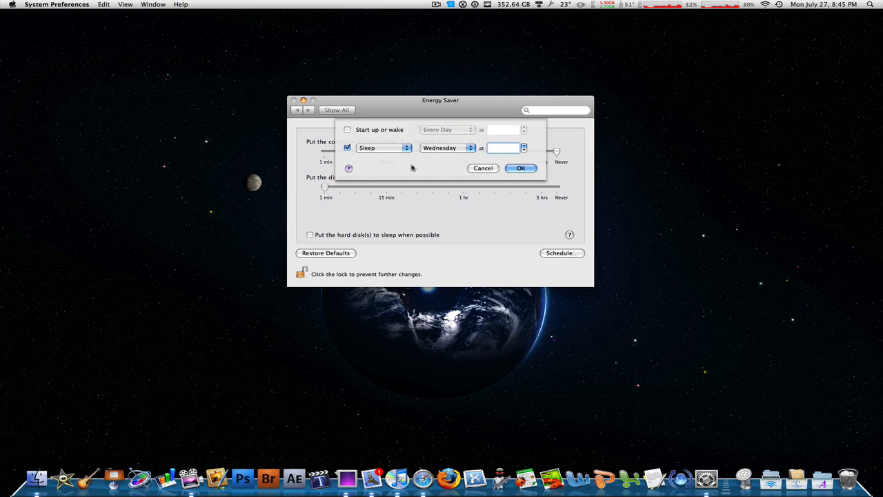
mouse_move(472, 173)
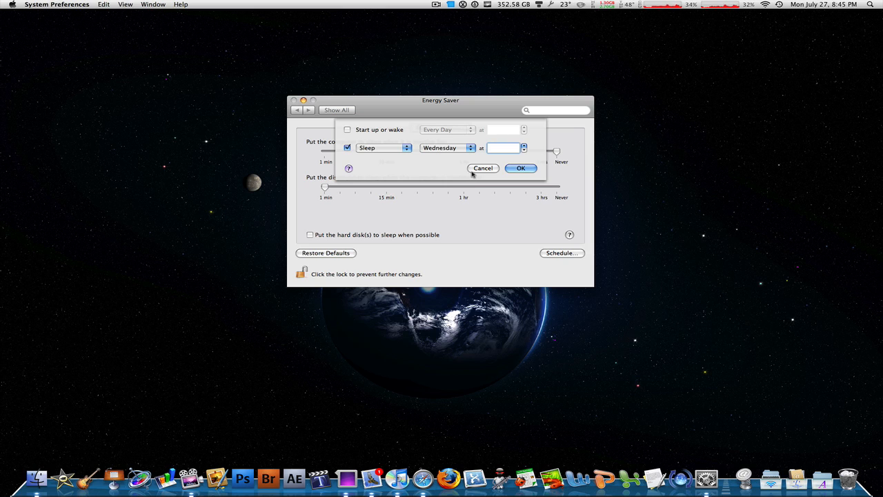
left_click(483, 168)
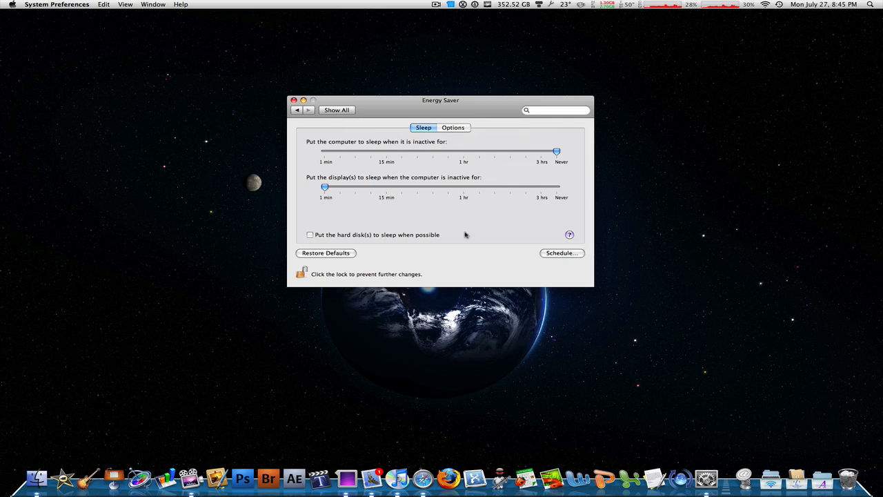
left_click(293, 99)
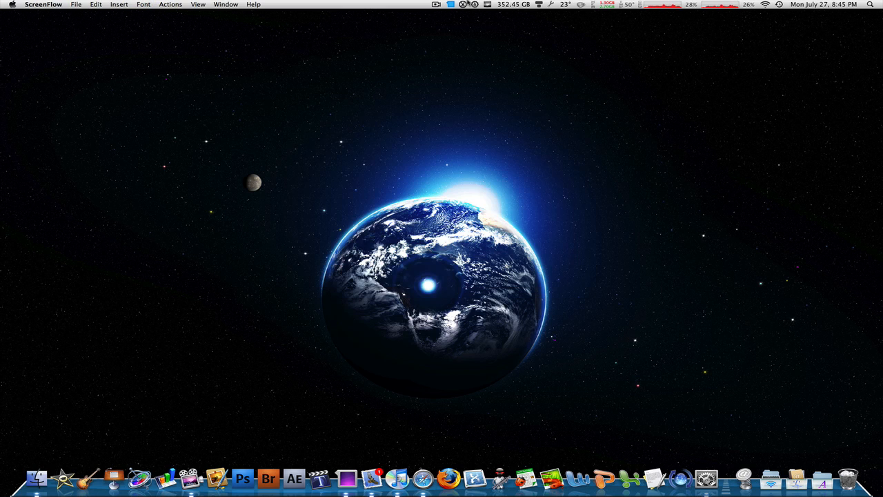